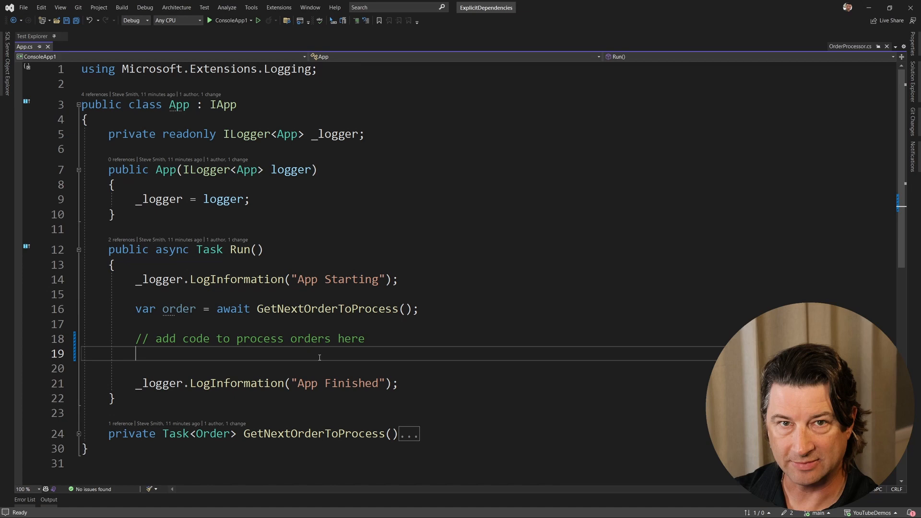
In Run(), create a new OrderProcessor, call processor.Process(order), and build the project.
{"action": "type", "text": "new Order"}
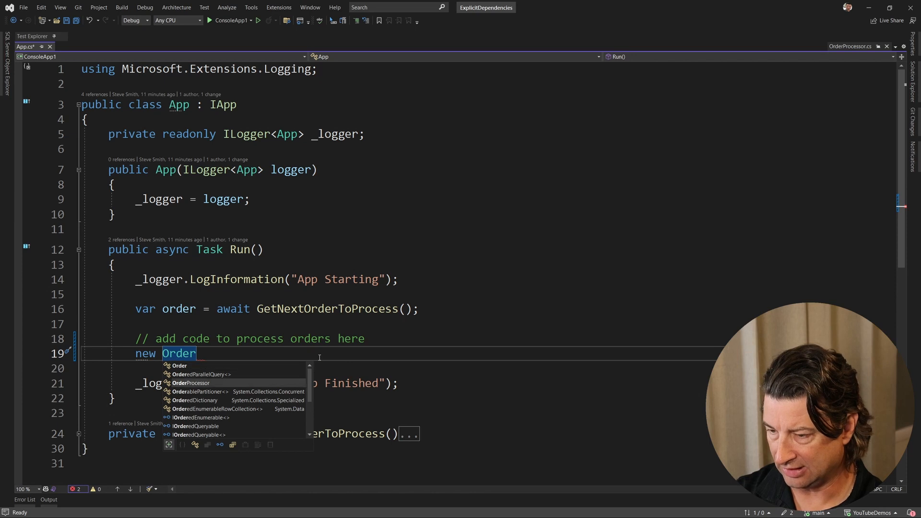
{"action": "type", "text": "Processor(_logger).Process(order);"}
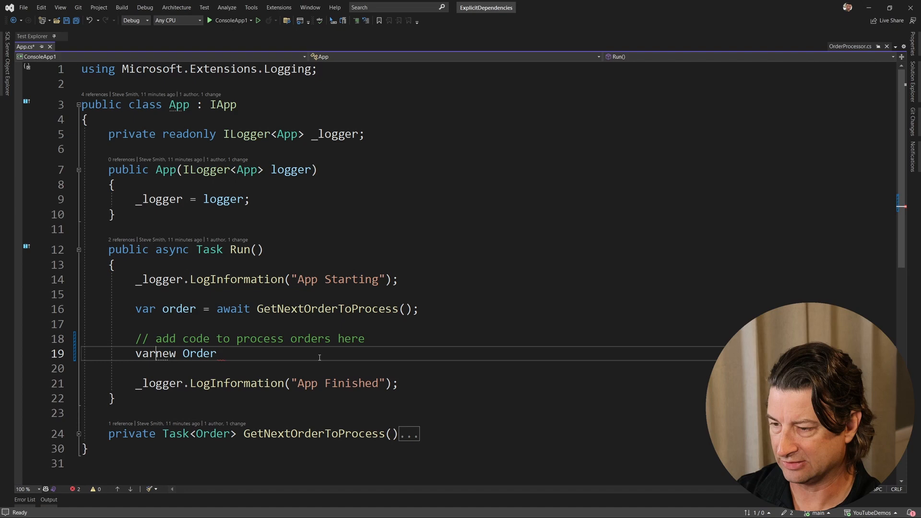
{"action": "type", "text": "processor = new OrderProcessor();"}
{"action": "type", "text": "processor.Process(order);"}
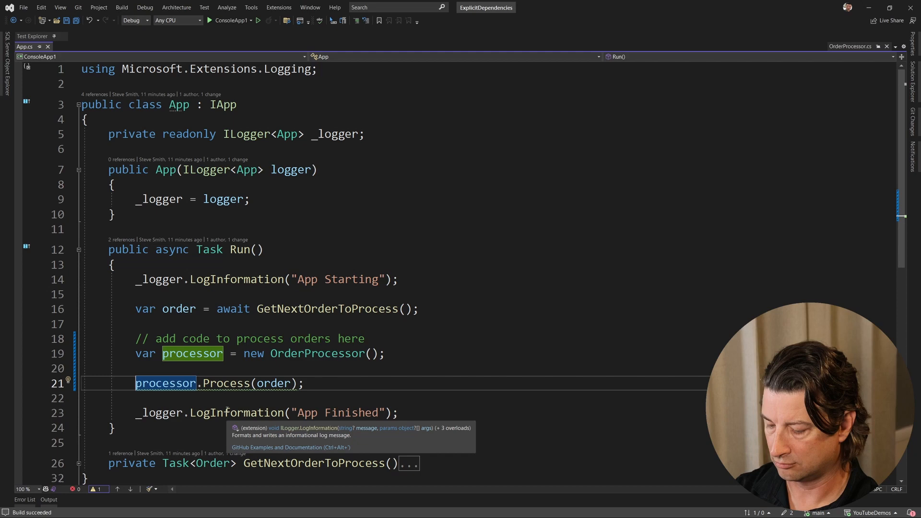
{"action": "type", "text": "await"}
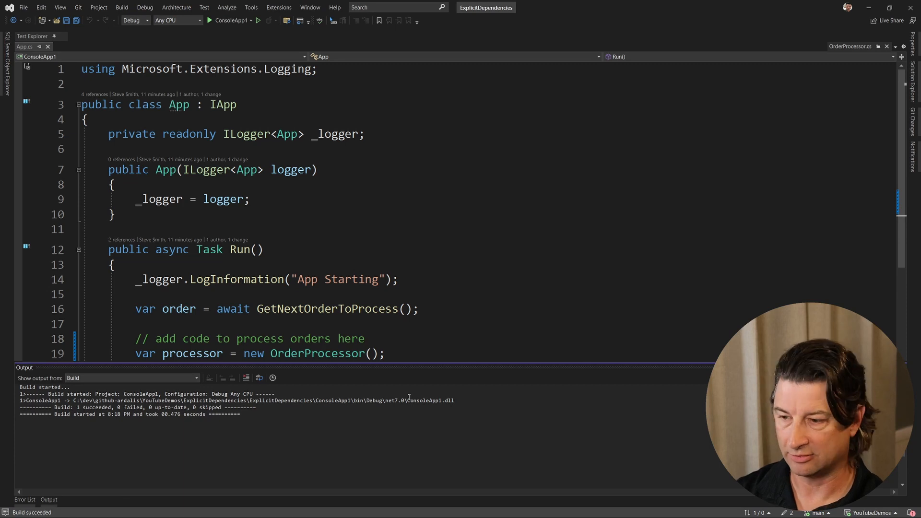
Add the comment '// no dependencies required!' after the awaited processor code and rebuild.
{"action": "type", "text": "// no dependencies req"}
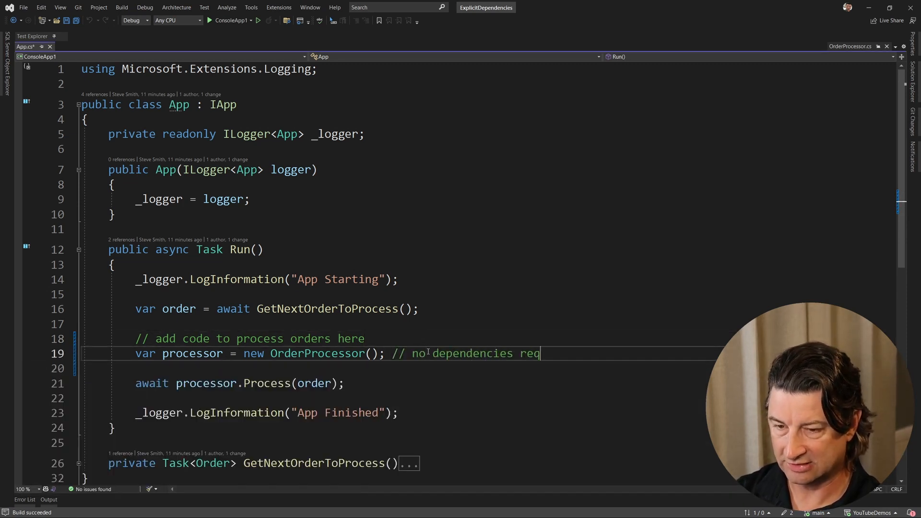
{"action": "type", "text": "uired!"}
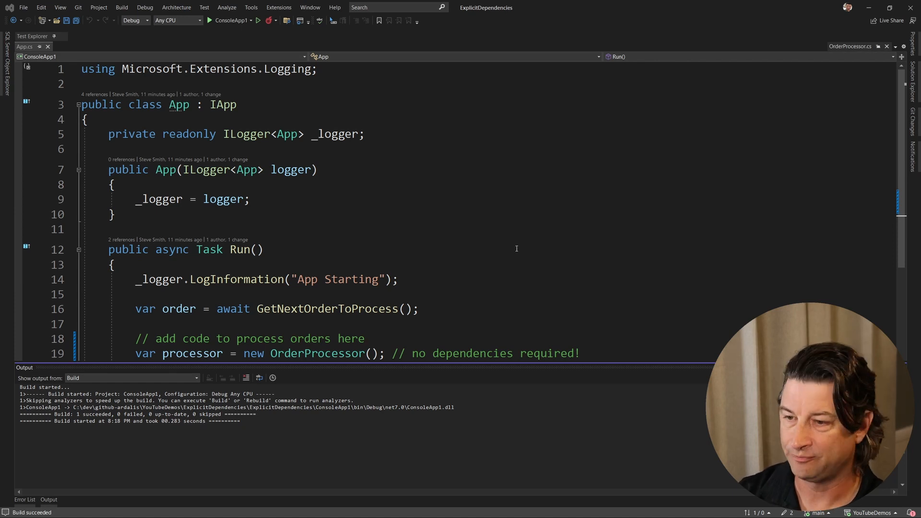
{"action": "mouse_move", "coordinate": [515, 245]}
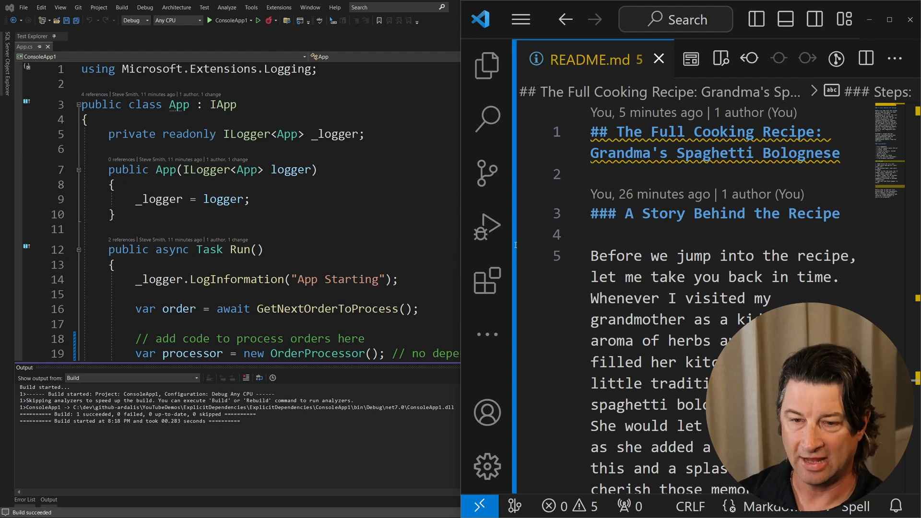
Scroll README.md down to the Ingredients section and select its heading and list.
{"action": "scroll", "scroll_direction": "down", "scroll_amount": 3}
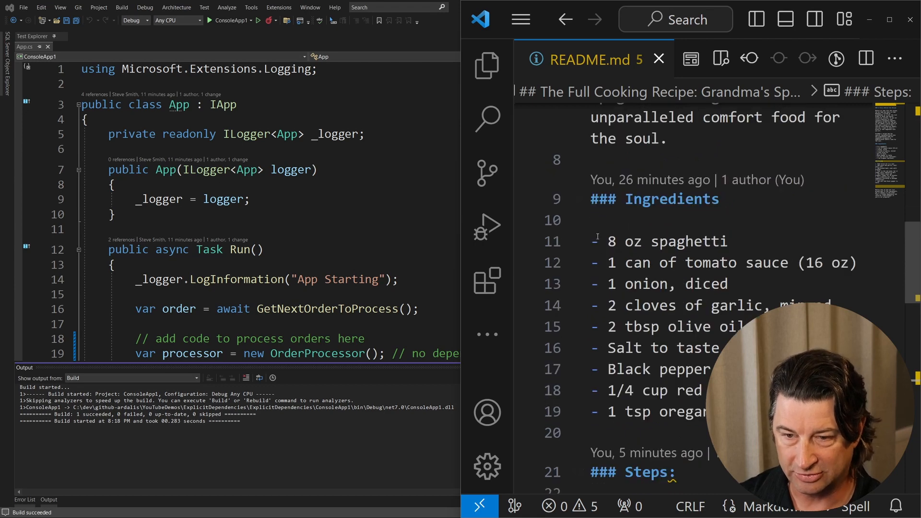
{"action": "left_click_drag", "start_coordinate": [592, 199], "coordinate": [699, 411]}
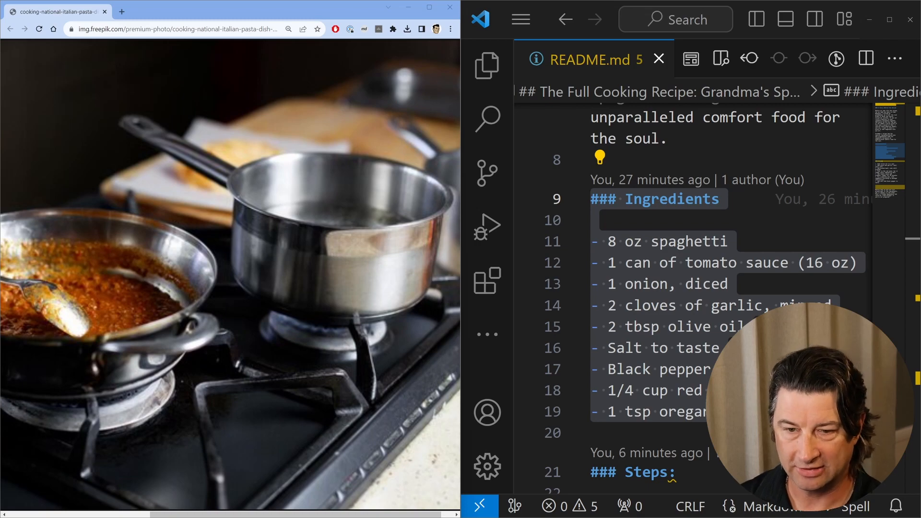
Select the recipe's ingredient list lines in README.md beside the stove photo.
{"action": "scroll", "scroll_direction": "down", "scroll_amount": 3}
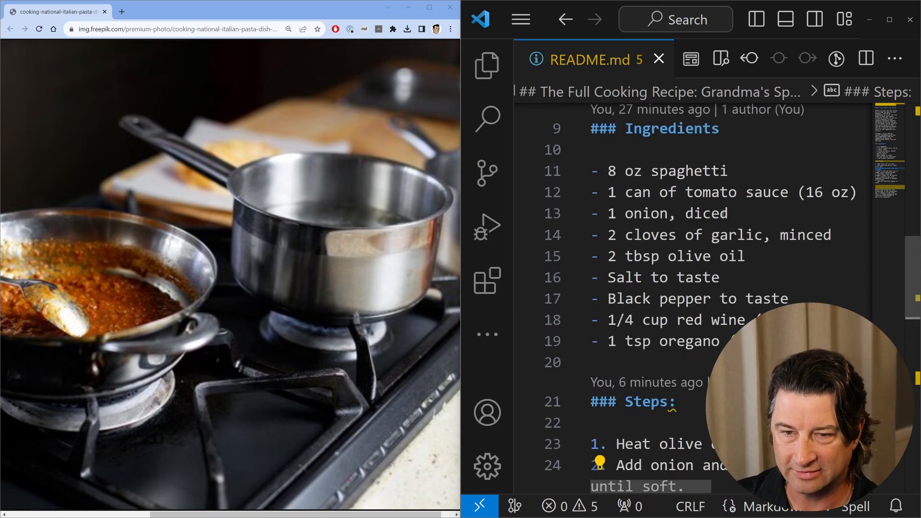
{"action": "left_click_drag", "start_coordinate": [596, 170], "coordinate": [725, 340]}
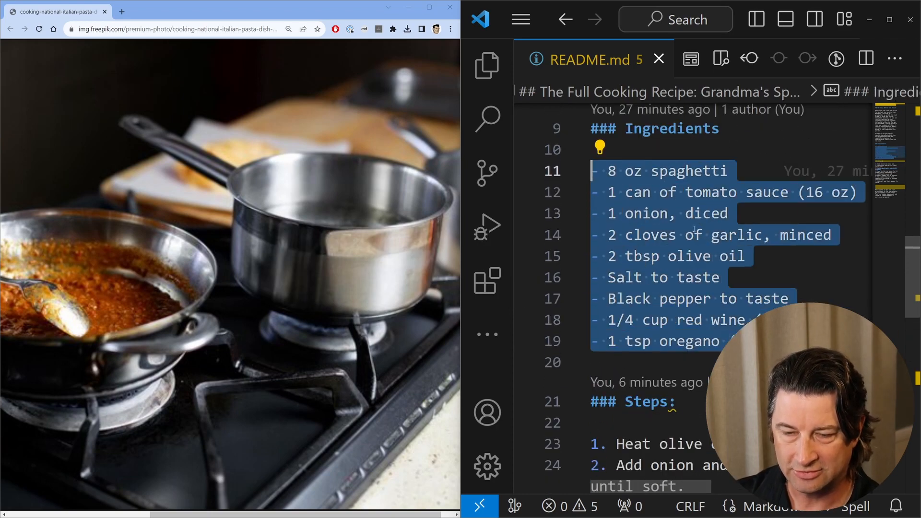
{"action": "scroll", "scroll_direction": "down", "scroll_amount": 3}
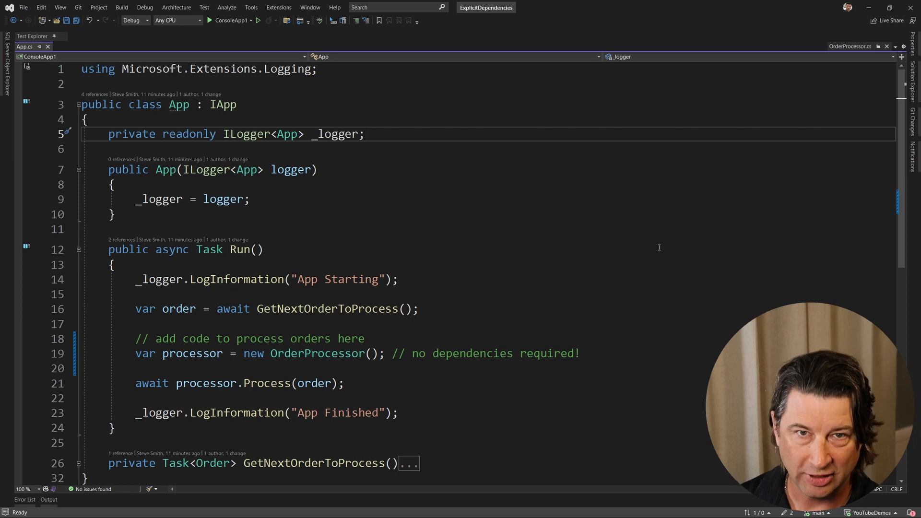
Open OrderProcessor.cs and highlight the processor declaration on line 19.
{"action": "left_click", "coordinate": [365, 134]}
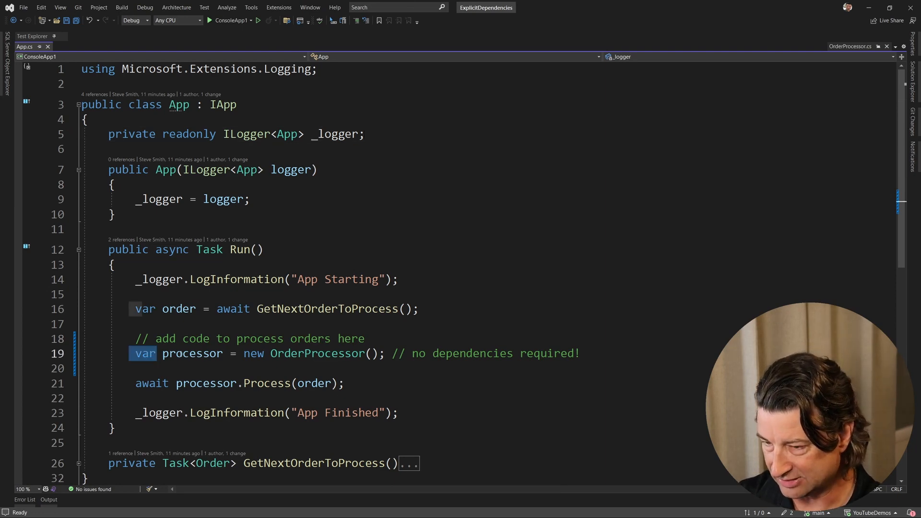
{"action": "left_click_drag", "start_coordinate": [134, 353], "coordinate": [408, 353]}
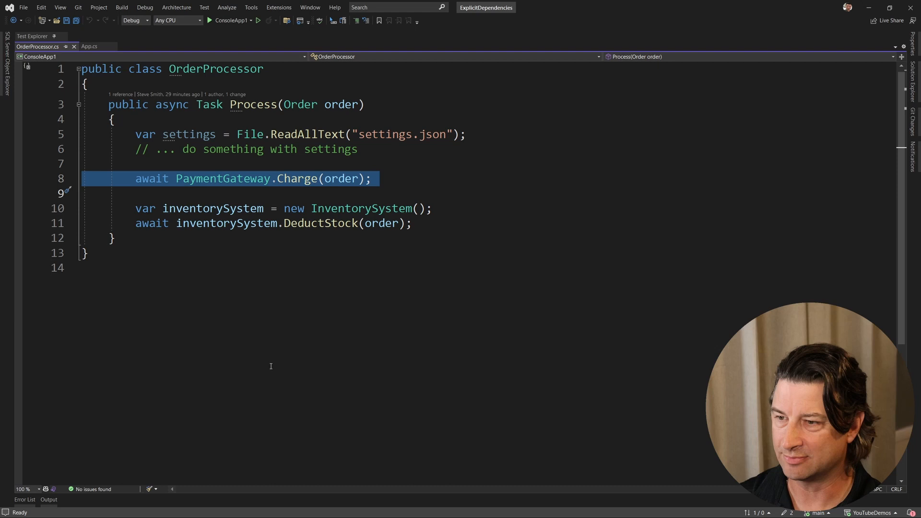
{"action": "mouse_move", "coordinate": [338, 294]}
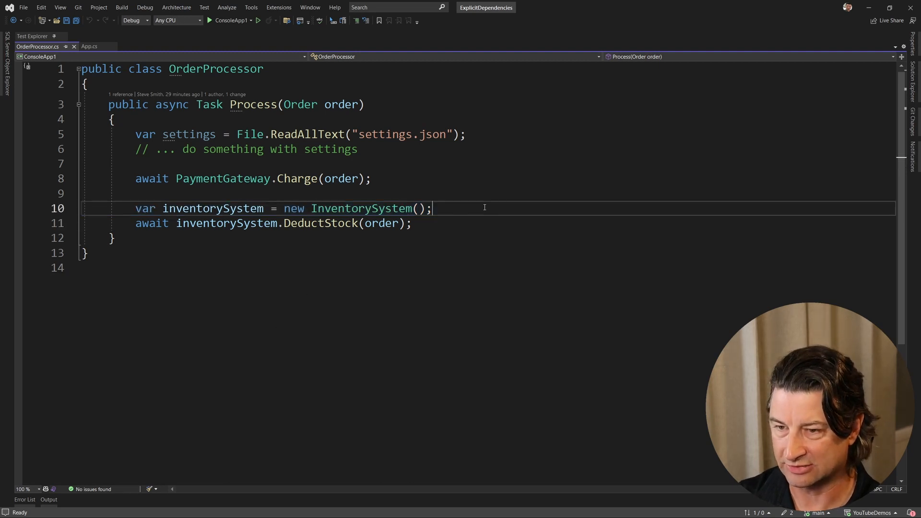
Append '// new is glue' to the var inventorySystem = new InventorySystem(); line.
{"action": "type", "text": "// new is glue"}
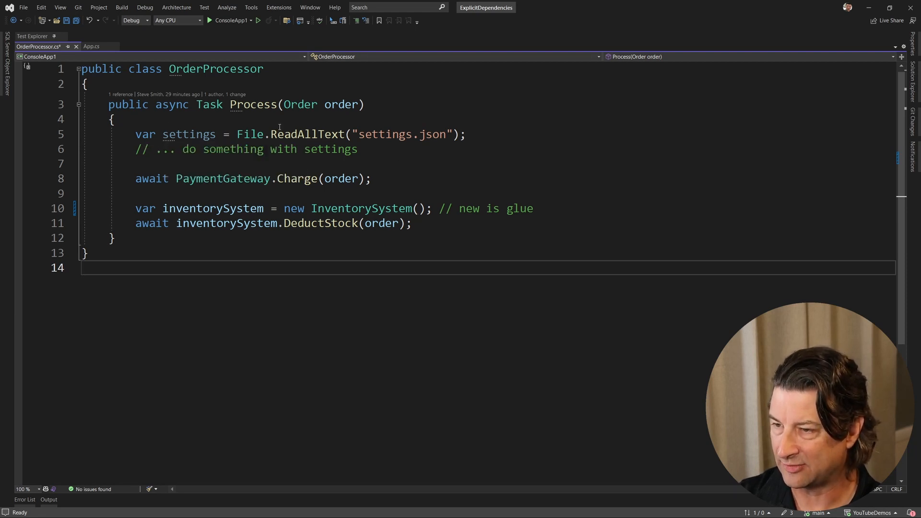
{"action": "mouse_move", "coordinate": [317, 134]}
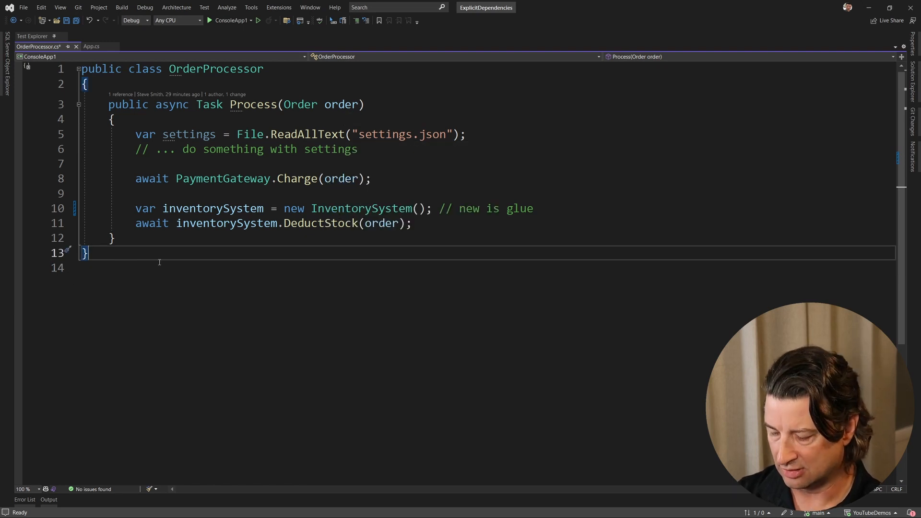
Add an IOrderProcessorConfig constructor parameter and assign it to a readonly _config field.
{"action": "type", "text": "public class Order"}
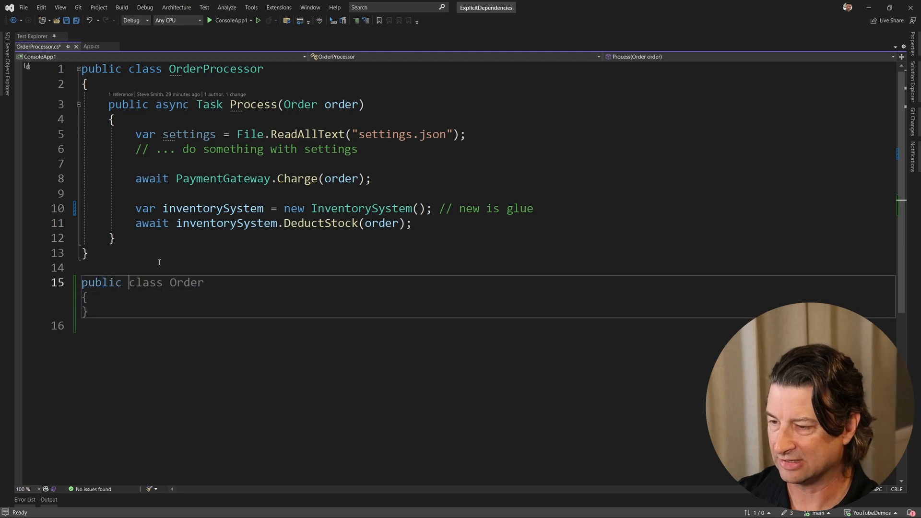
{"action": "type", "text": "public interface IApp"}
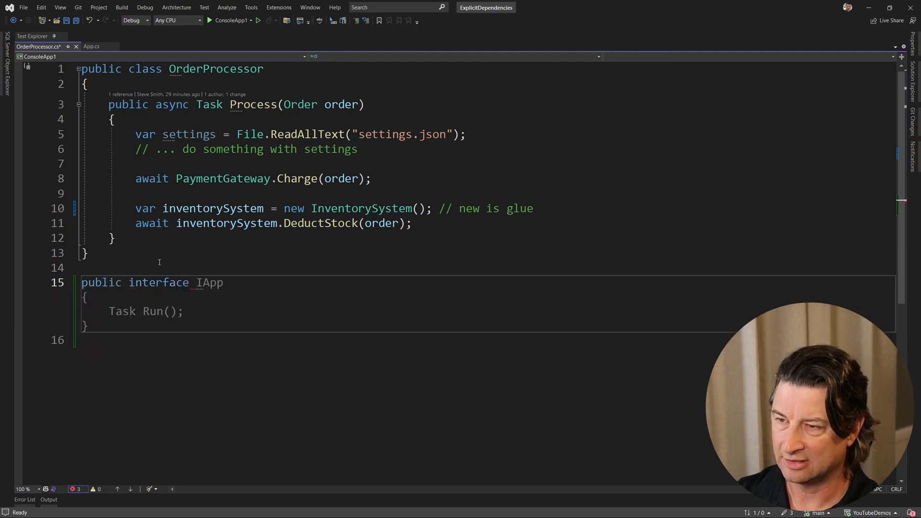
{"action": "type", "text": "ORderProc"}
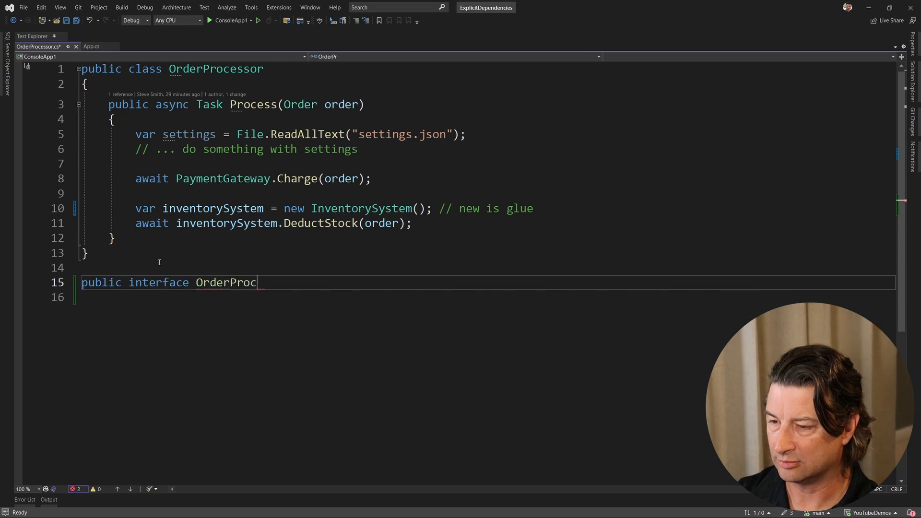
{"action": "type", "text": "essorConfig"}
{"action": "left_click", "coordinate": [484, 297]}
{"action": "type", "text": "{ "}
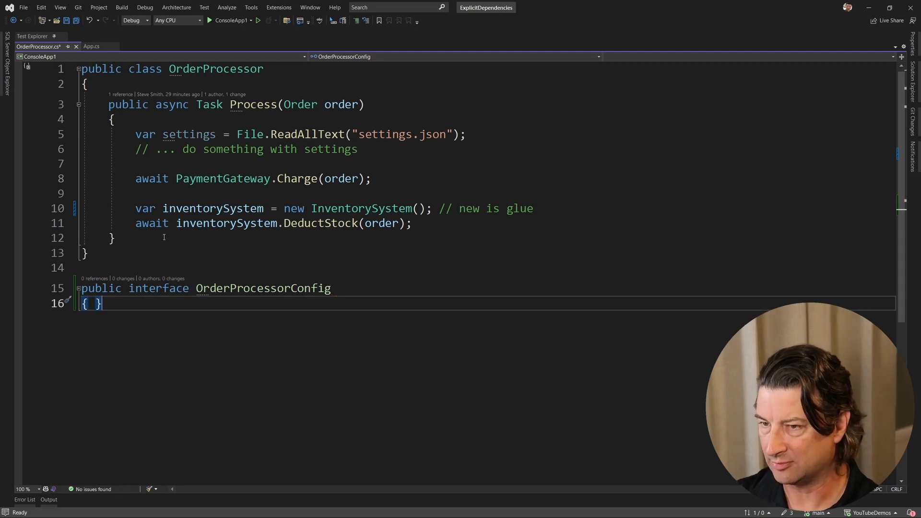
{"action": "type", "text": "C"}
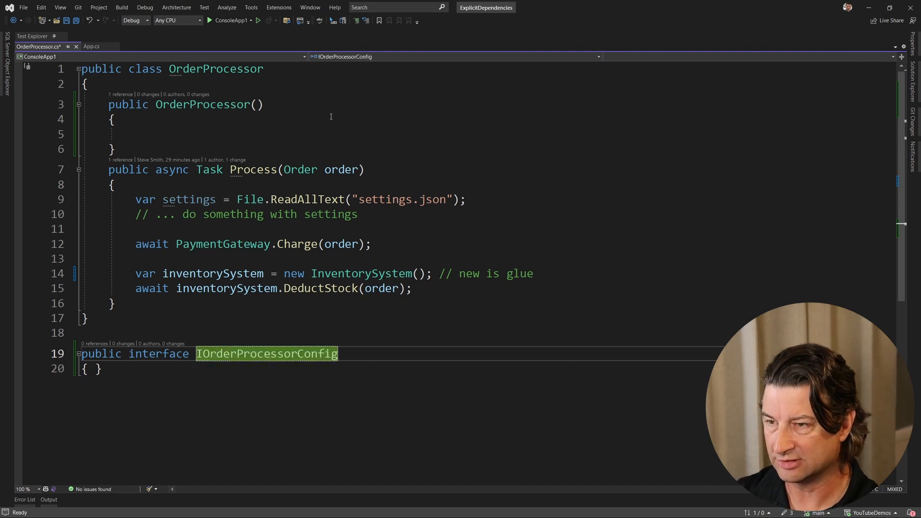
{"action": "type", "text": "I"}
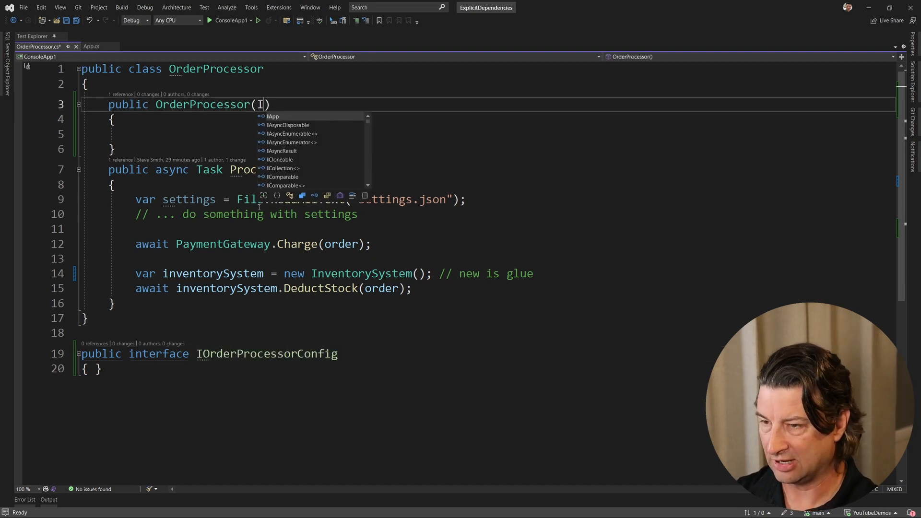
{"action": "type", "text": "OP"}
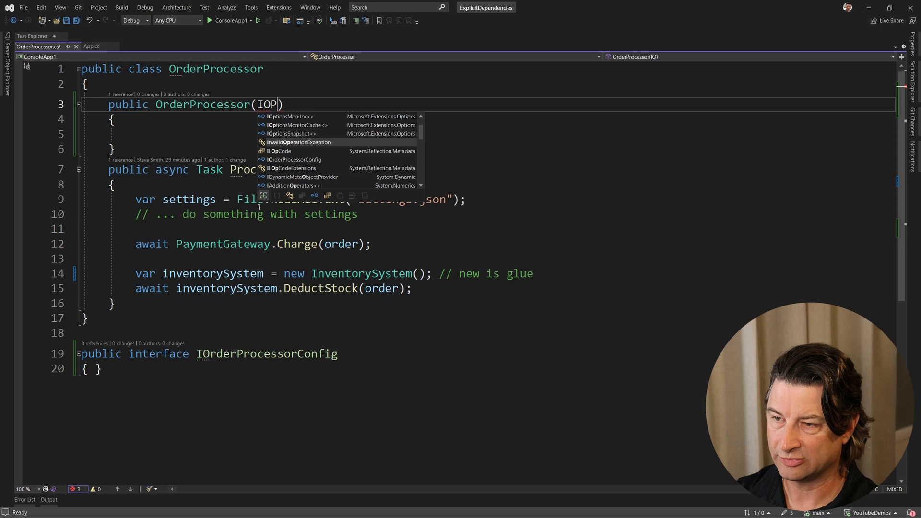
{"action": "type", "text": "Config config"}
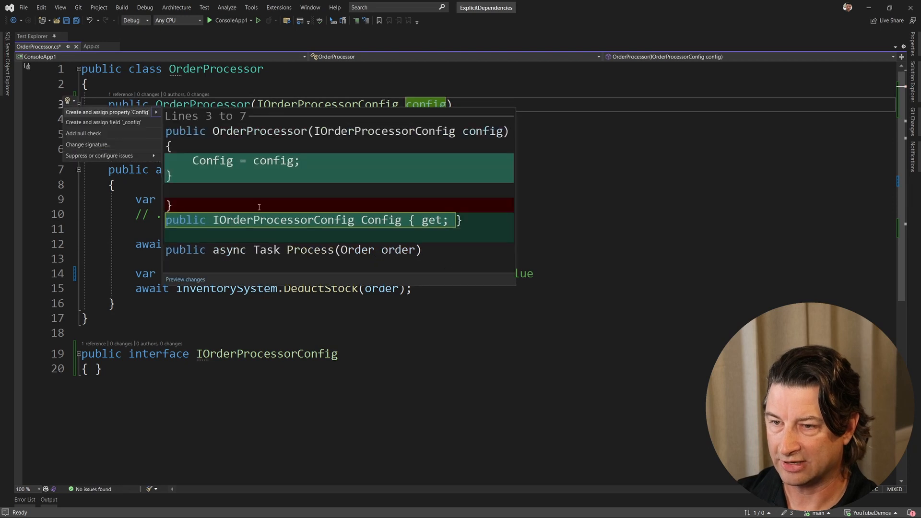
{"action": "left_click", "coordinate": [104, 122]}
{"action": "type", "text": "//        "}
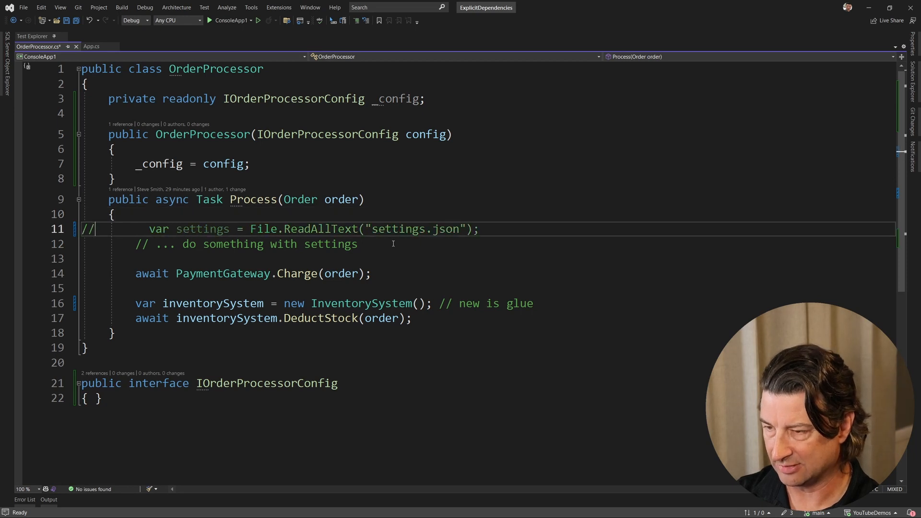
Comment out the settings.json read and make the comment say 'using _config'.
{"action": "type", "text": "u"}
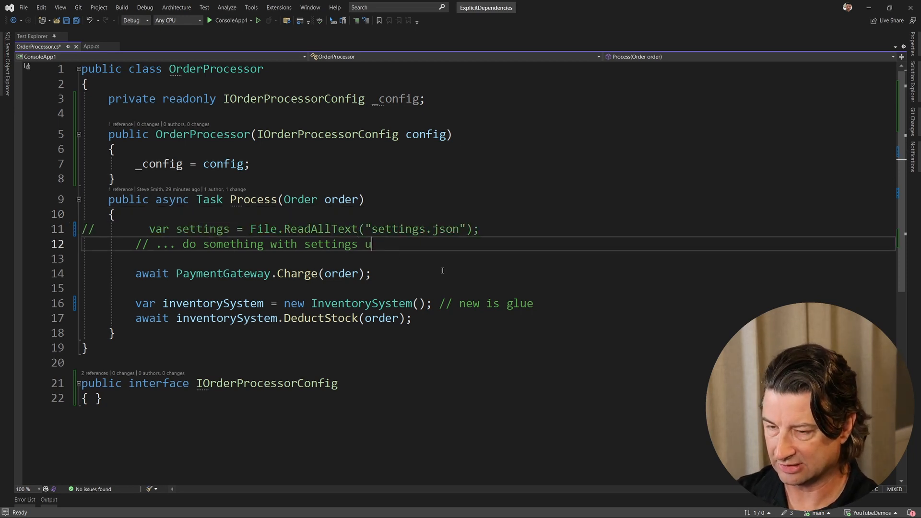
{"action": "type", "text": "sing _config"}
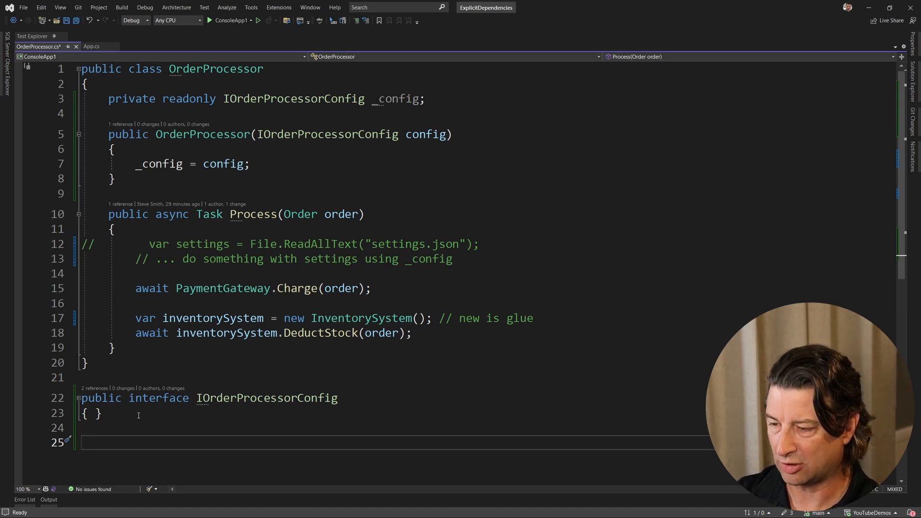
Declare an IPaymentGatewayAdapter interface with a Task Charge(Order order) method.
{"action": "type", "text": "public interface"}
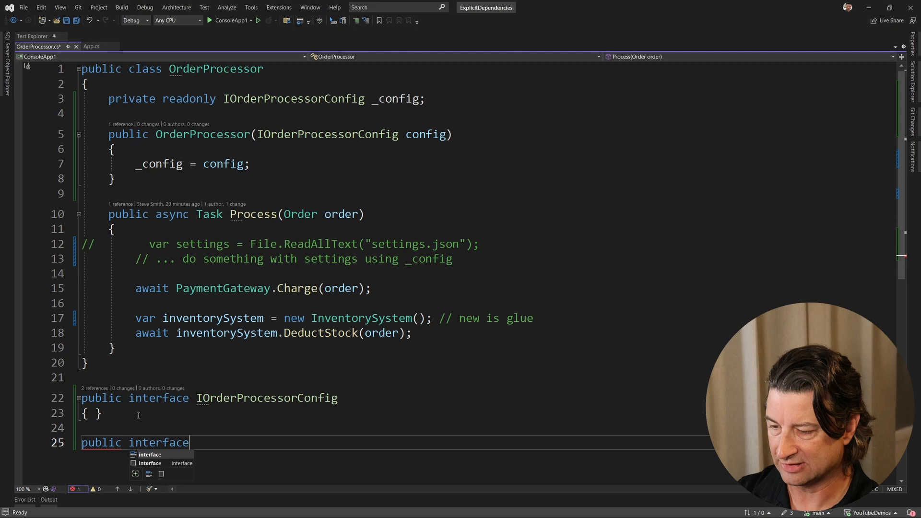
{"action": "type", "text": "IPaymentGate"}
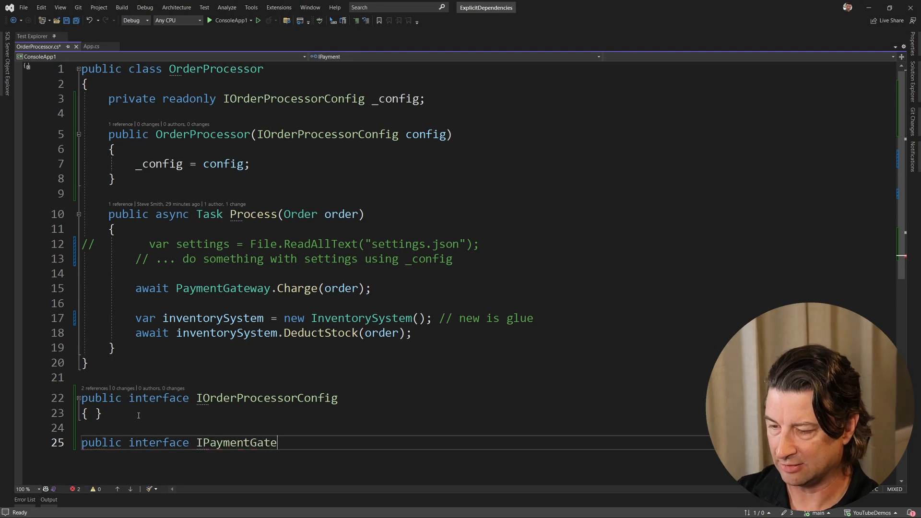
{"action": "type", "text": "wayAdapter"}
{"action": "type", "text": "Task"}
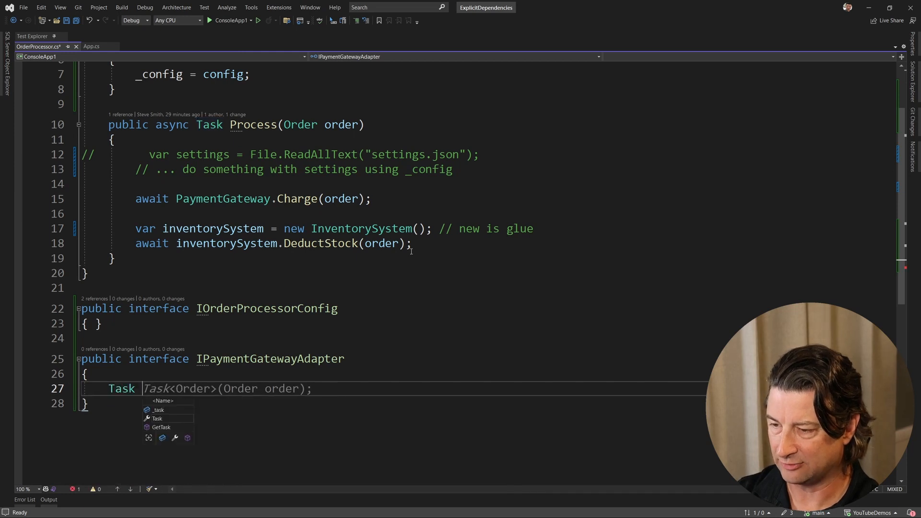
{"action": "type", "text": "Charge(Order order);"}
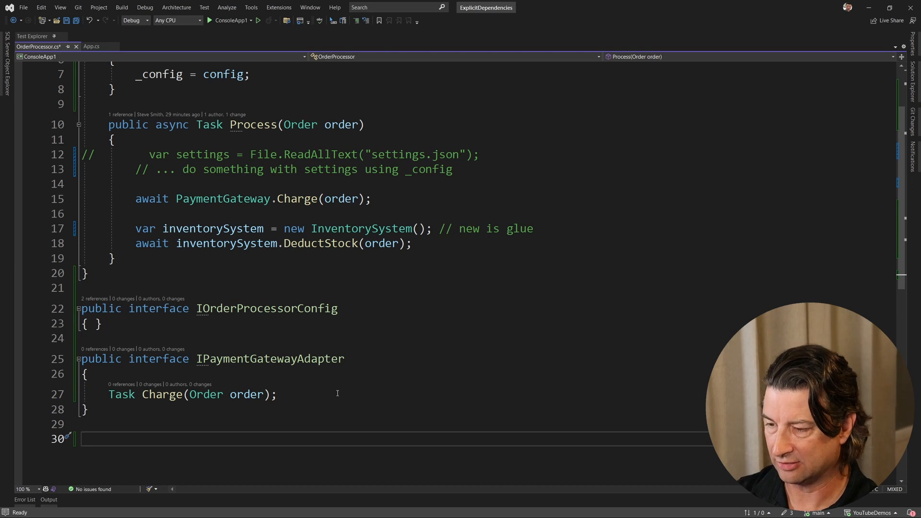
Add DefaultPaymentGatewayAdapter implementing IPaymentGatewayAdapter, leaving Charge with an empty body.
{"action": "type", "text": "public class"}
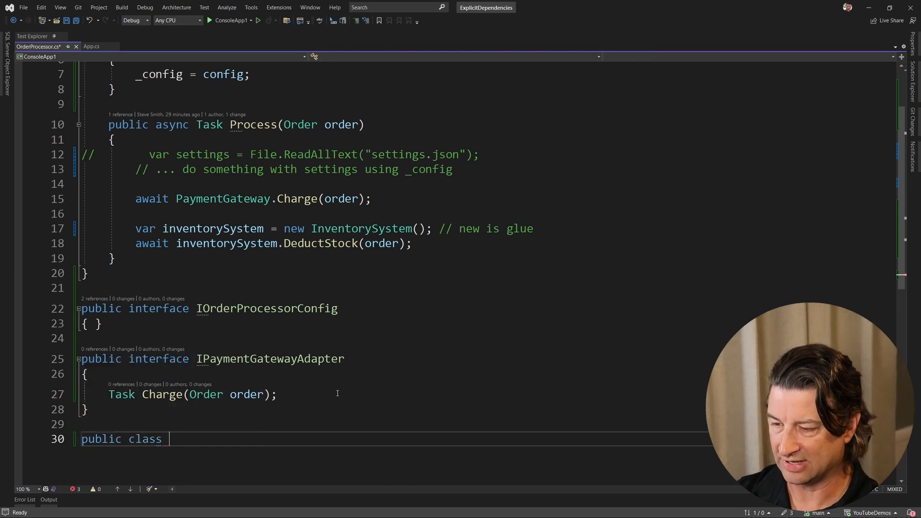
{"action": "type", "text": "DefaultPay"}
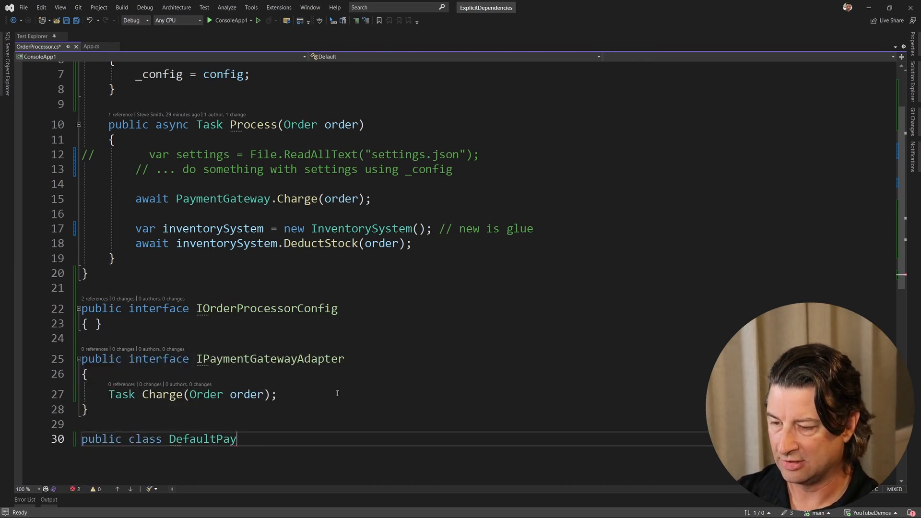
{"action": "type", "text": "mentGatewayAdapter"}
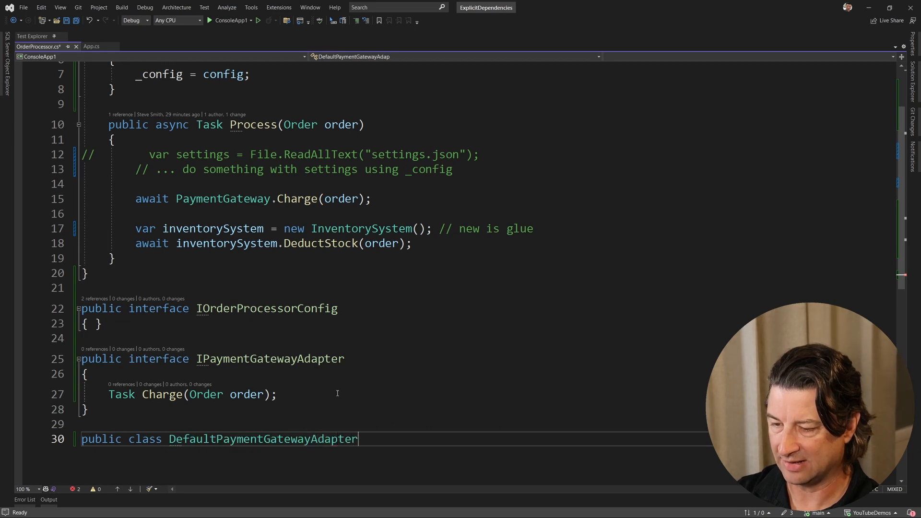
{"action": "type", "text": ": IPGA"}
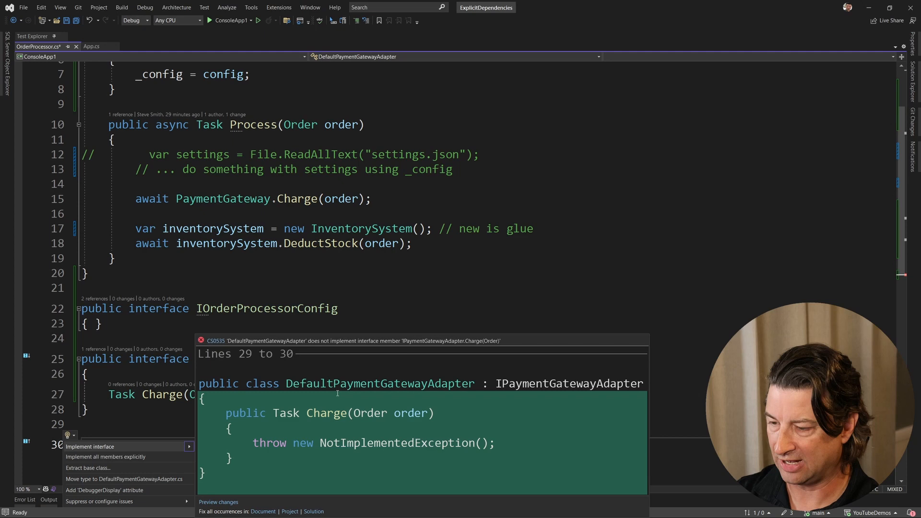
{"action": "left_click", "coordinate": [89, 446]}
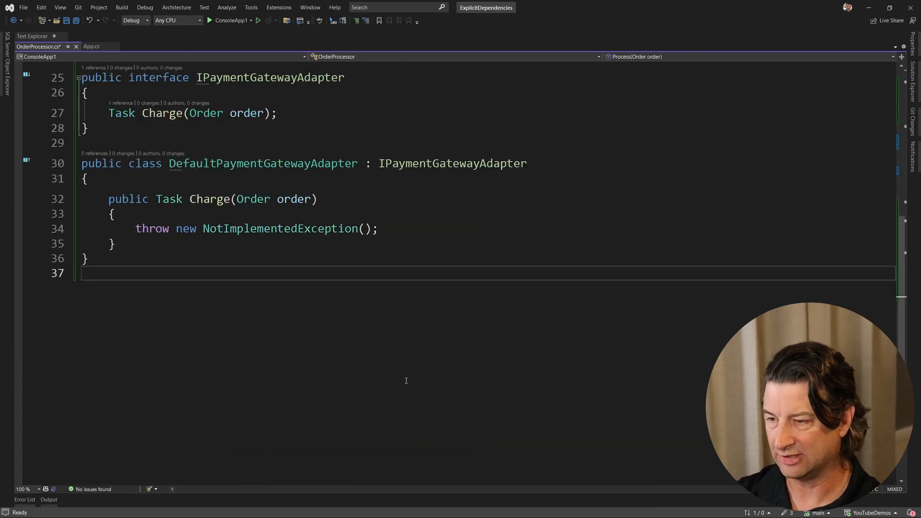
{"action": "triple_click", "coordinate": [257, 229]}
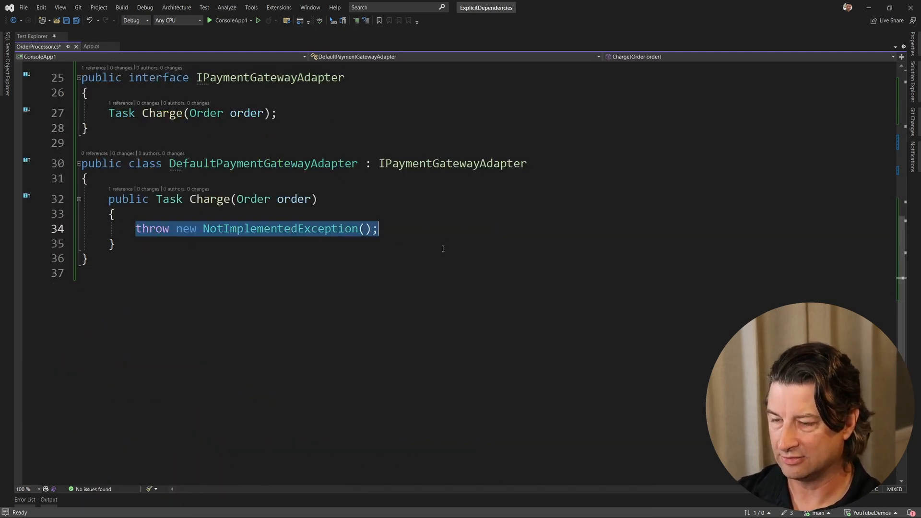
{"action": "key", "text": "Delete"}
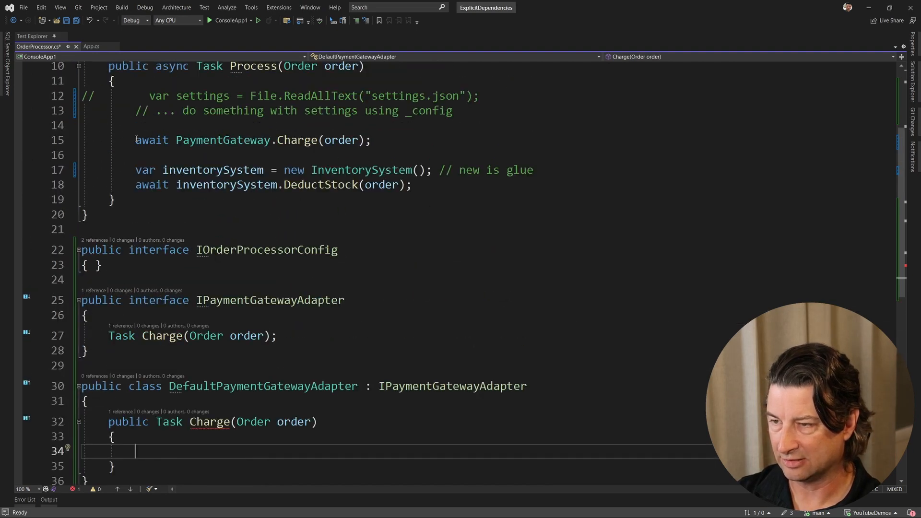
{"action": "type", "text": "await PaymentGateway.Charge(order);"}
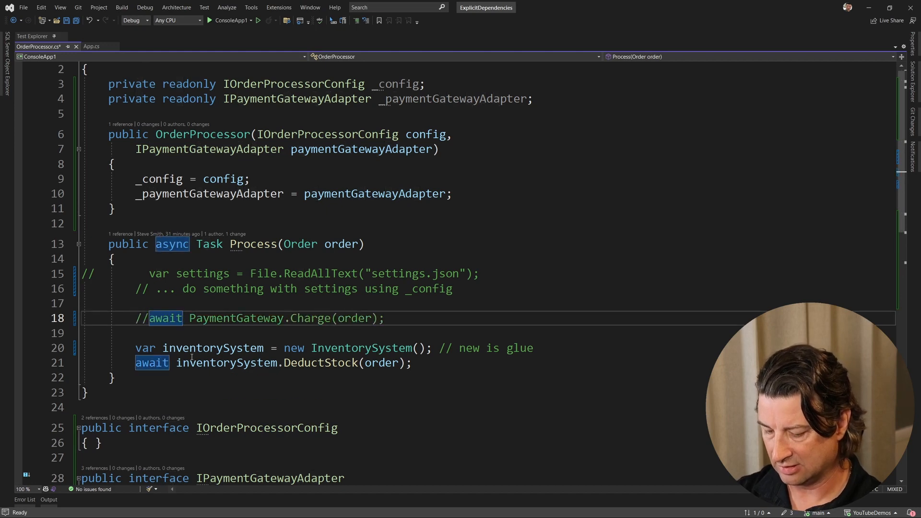
{"action": "type", "text": "await _p"}
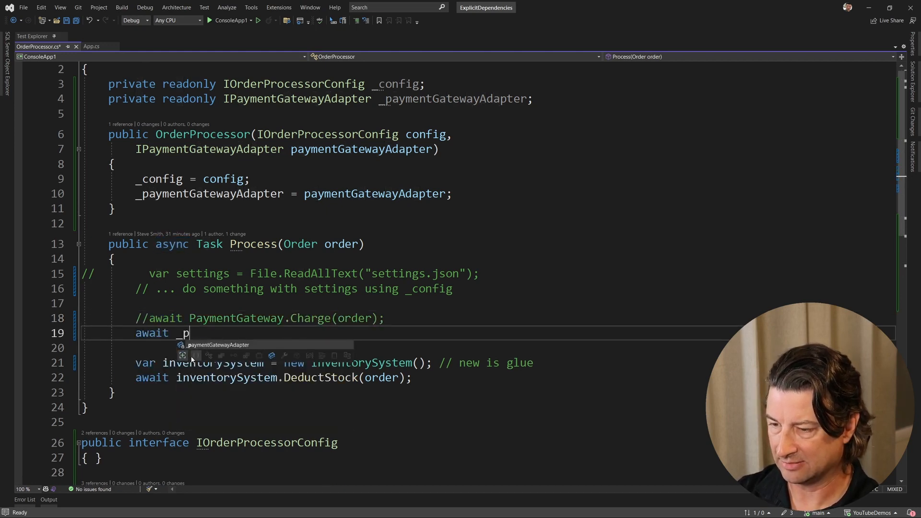
{"action": "type", "text": "aymentGatewayAdapter.Charge(order);"}
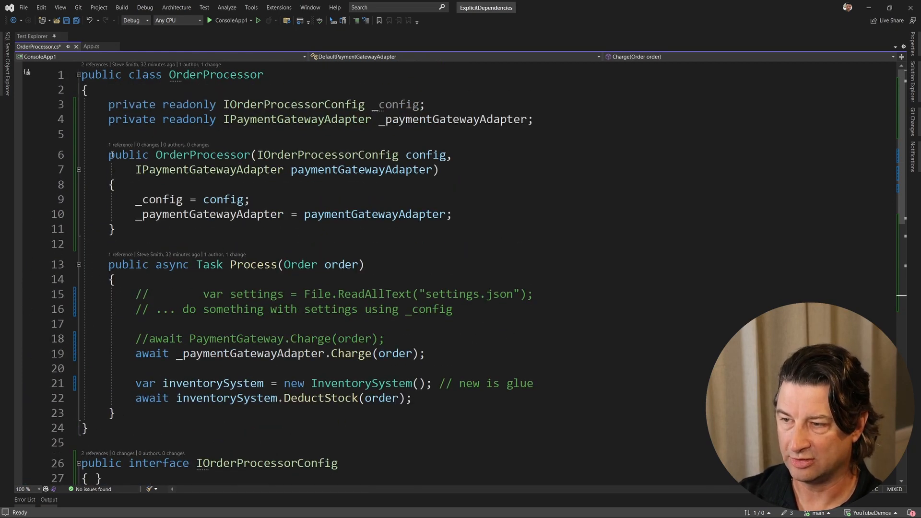
{"action": "left_click_drag", "start_coordinate": [109, 155], "coordinate": [438, 170]}
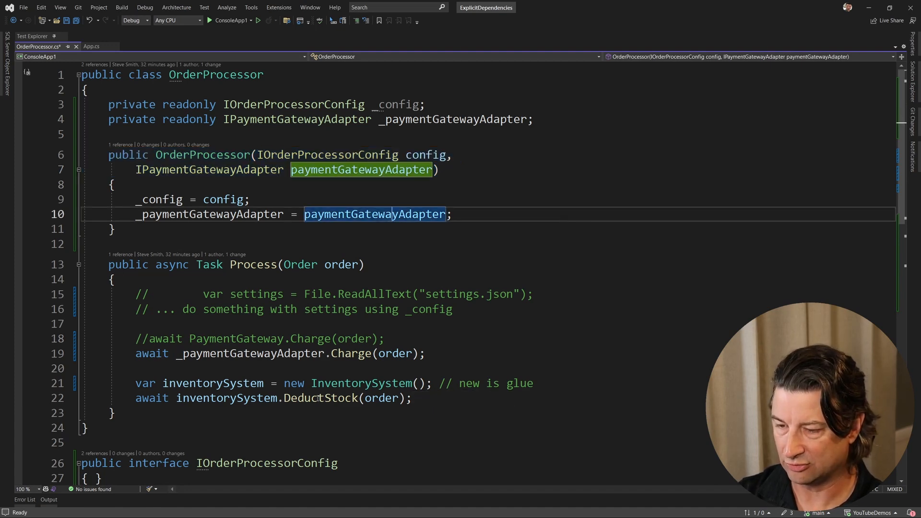
{"action": "scroll", "scroll_direction": "down", "scroll_amount": 3}
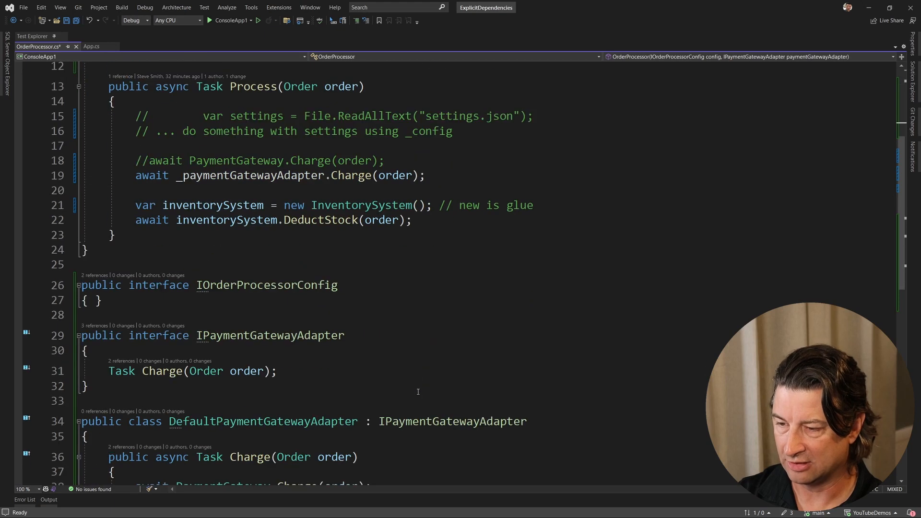
{"action": "mouse_move", "coordinate": [212, 220]}
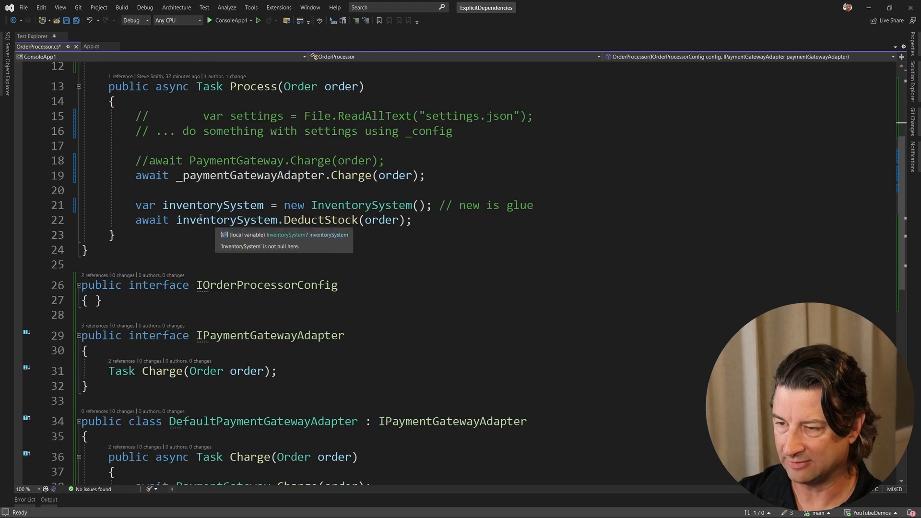
{"action": "scroll", "scroll_direction": "down", "scroll_amount": 3}
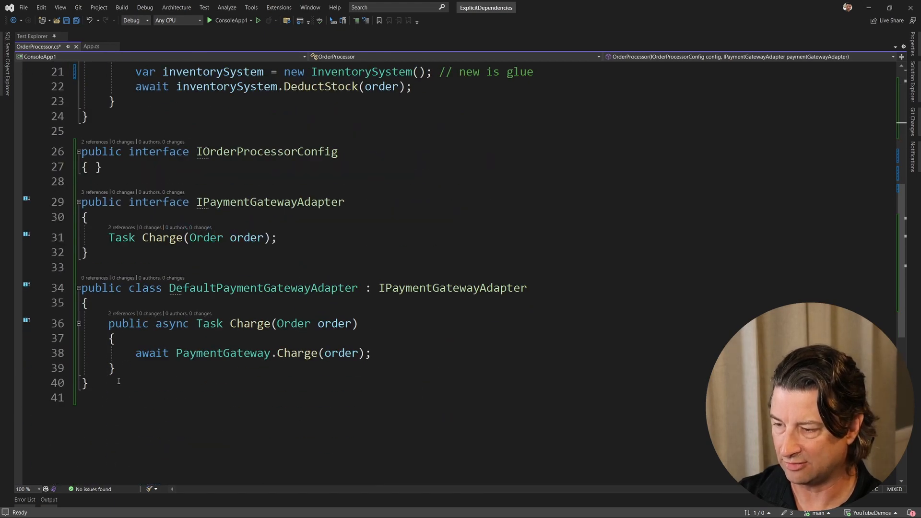
Declare an IInventoryService interface with Task DeductStock(Order order).
{"action": "type", "text": "public"}
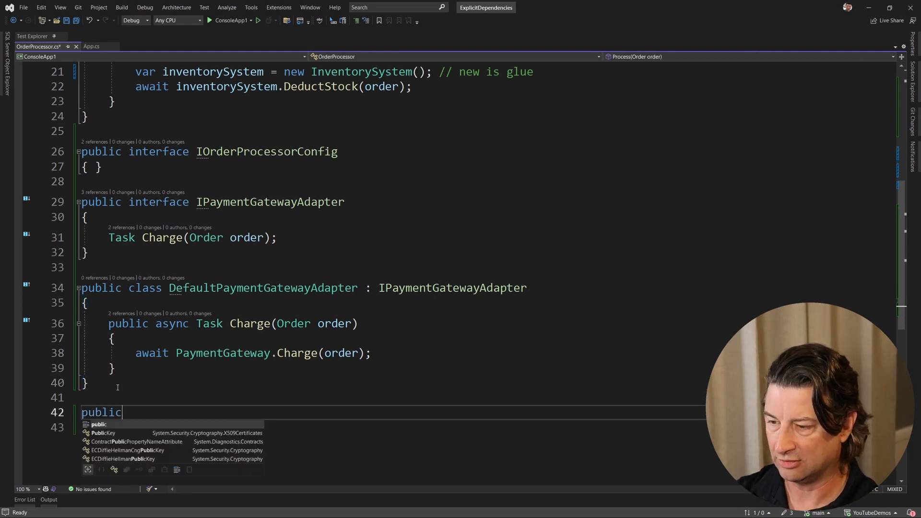
{"action": "type", "text": "interface"}
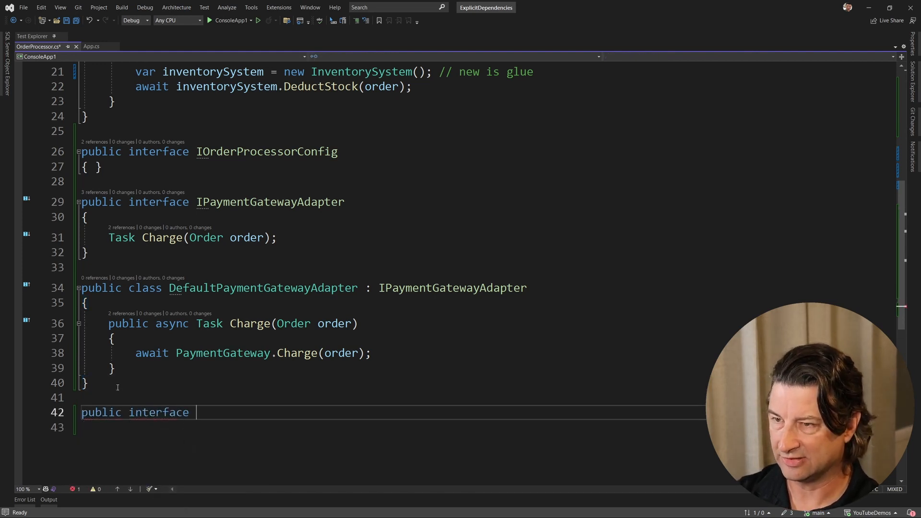
{"action": "type", "text": "IInventor"}
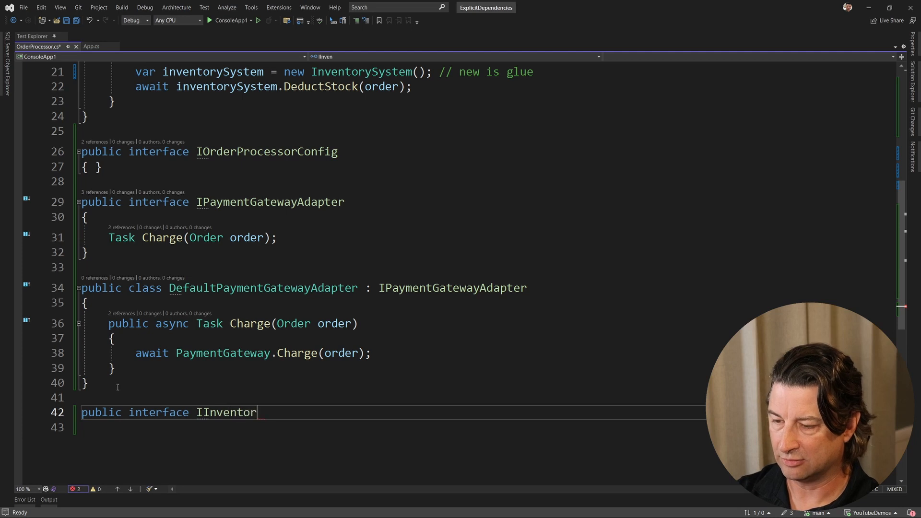
{"action": "type", "text": "yService"}
{"action": "left_click", "coordinate": [374, 427]}
{"action": "type", "text": "{"}
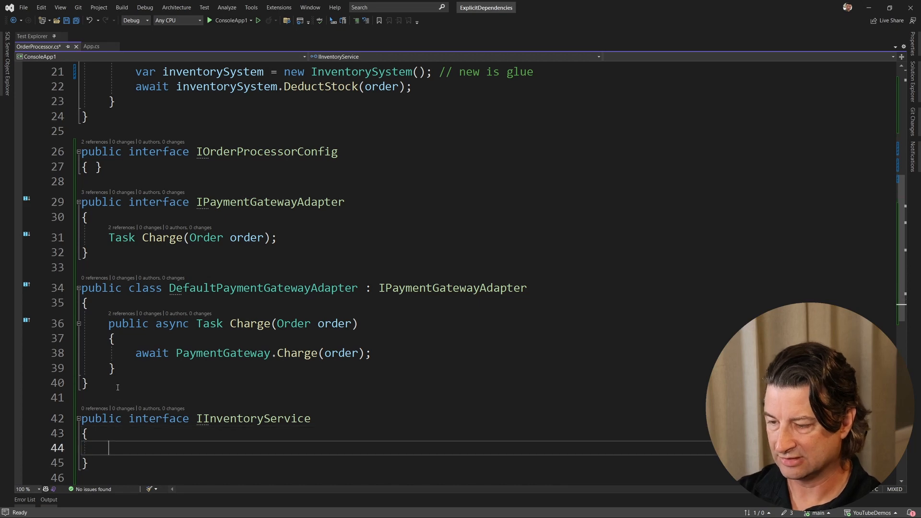
{"action": "type", "text": "Task DeductStock(Order order);"}
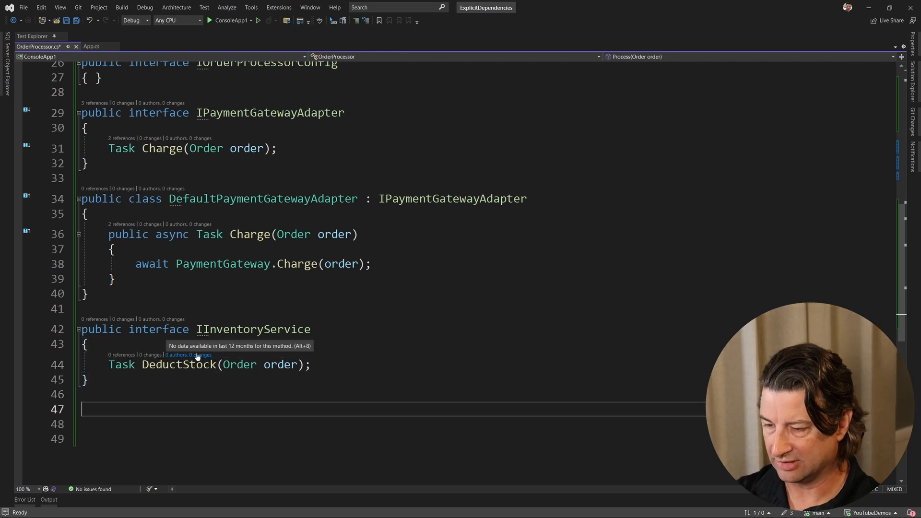
Begin a public class DefaultInventoryService declaration.
{"action": "type", "text": "public class"}
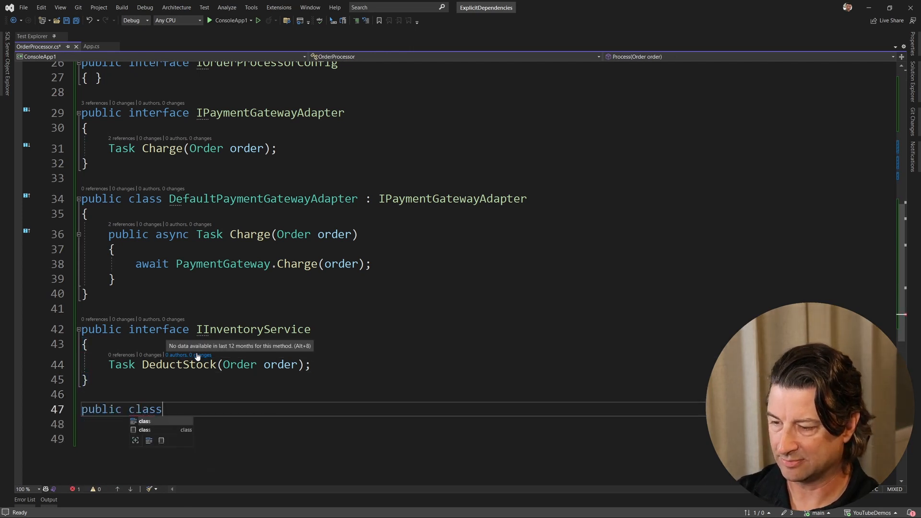
{"action": "type", "text": "DefaultD"}
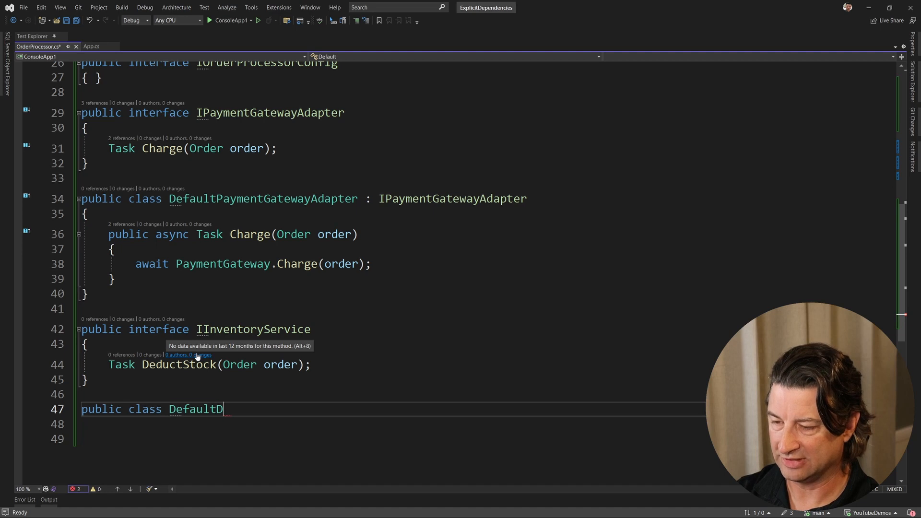
{"action": "type", "text": "InventoryServ"}
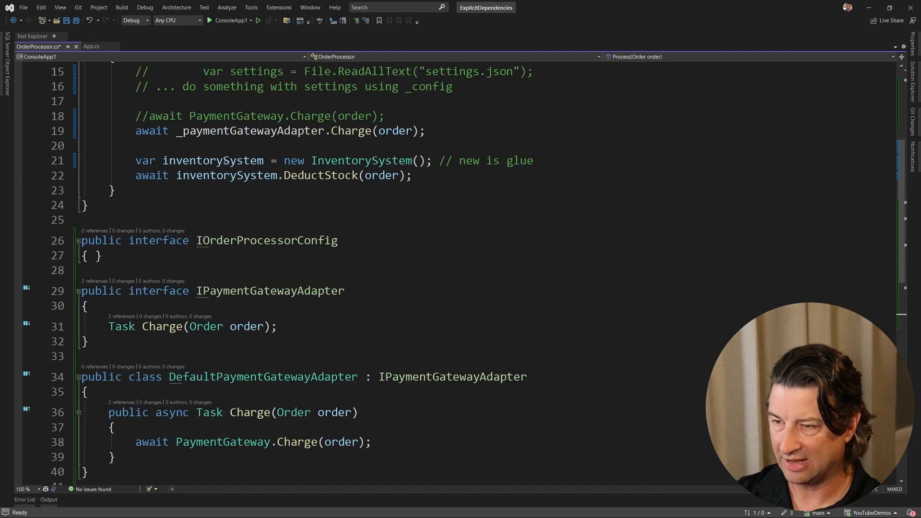
Make the InventorySystem class implement IInventoryService via its definition, then return to App.cs.
{"action": "right_click", "coordinate": [361, 160]}
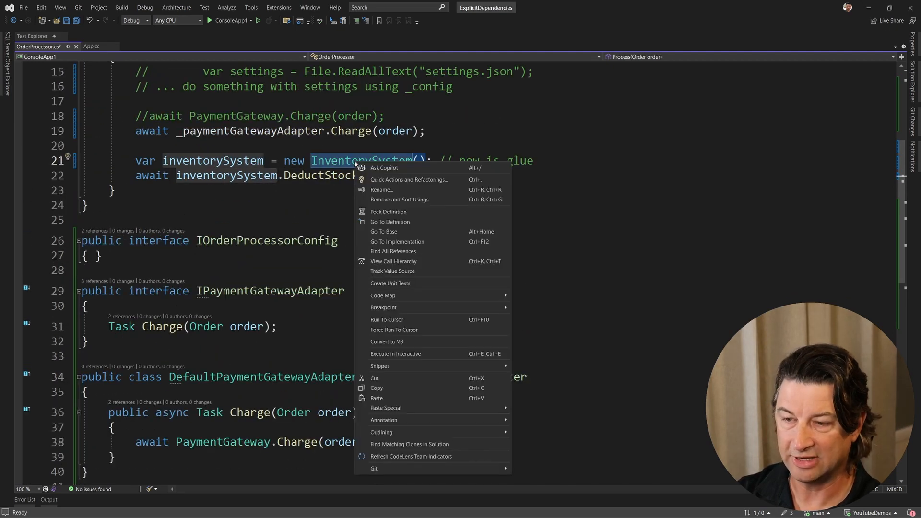
{"action": "mouse_move", "coordinate": [390, 221]}
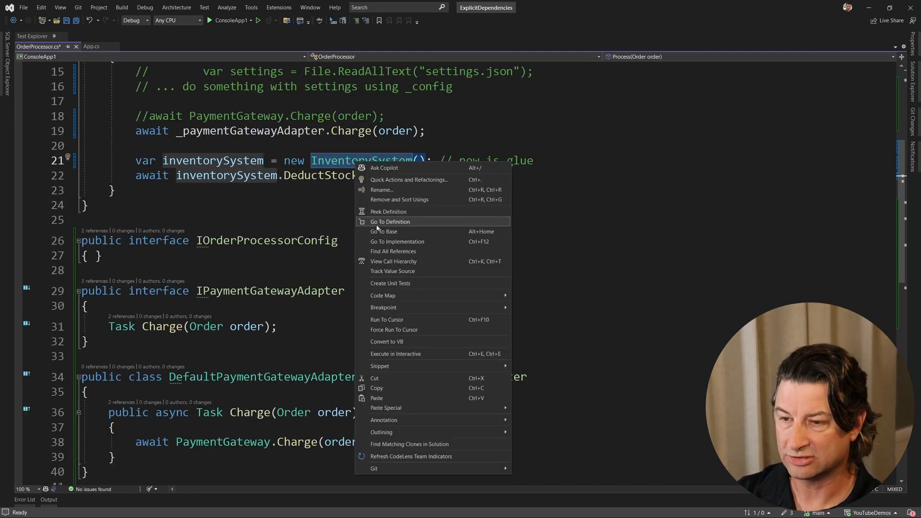
{"action": "left_click", "coordinate": [390, 222]}
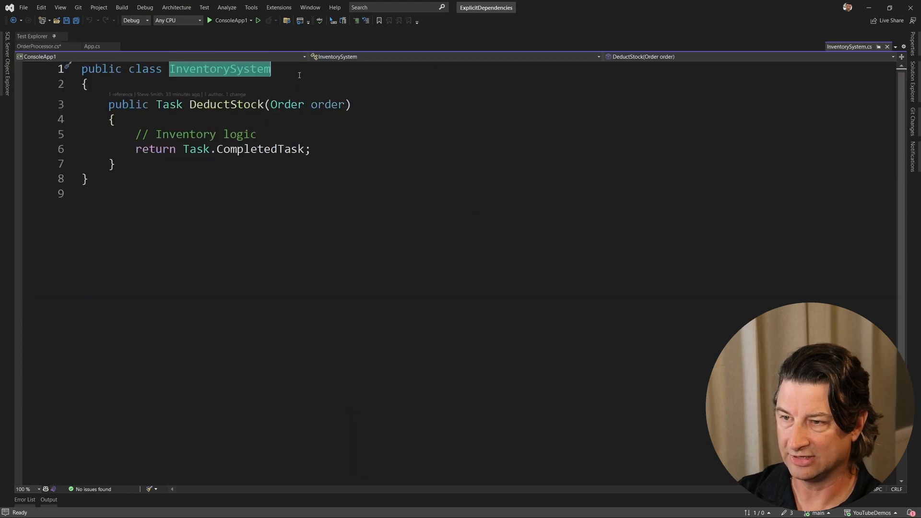
{"action": "type", "text": ": IInventoryService"}
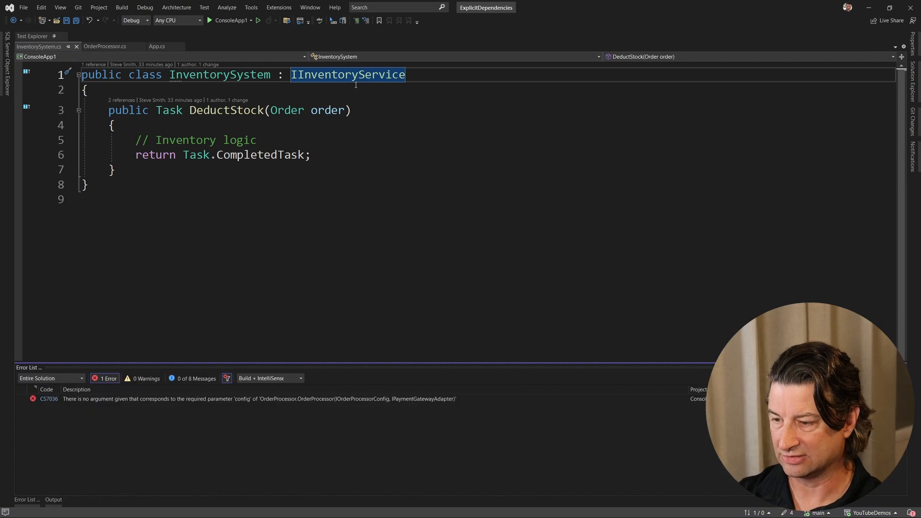
{"action": "left_click", "coordinate": [157, 46]}
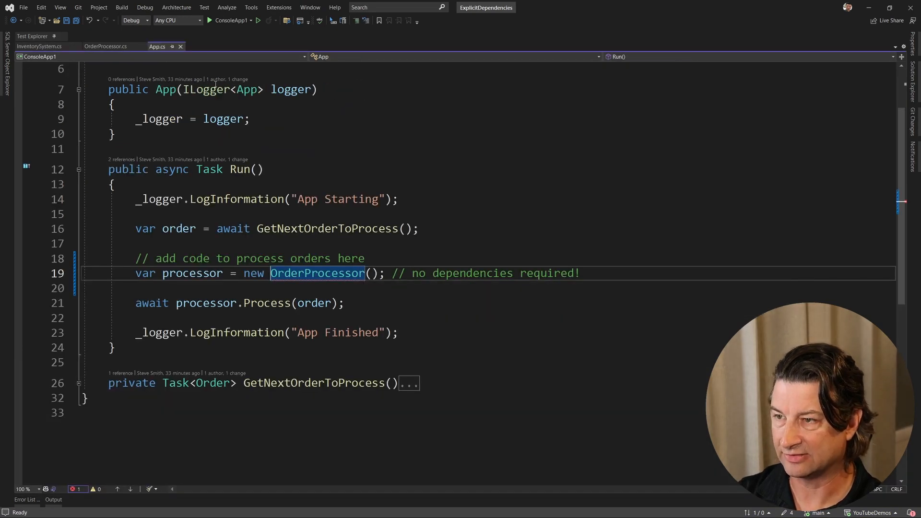
Comment out the InventorySystem creation and inject IInventoryService through the OrderProcessor constructor.
{"action": "left_click", "coordinate": [105, 47]}
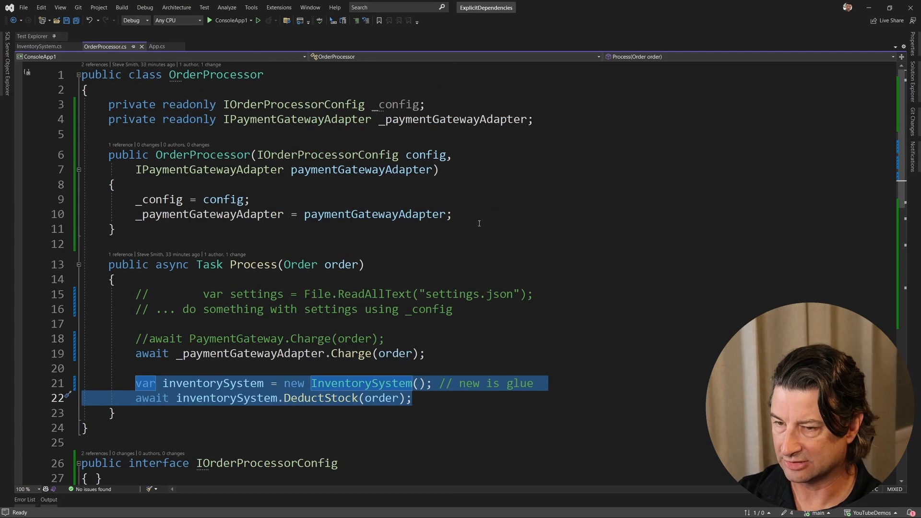
{"action": "key", "text": "enter"}
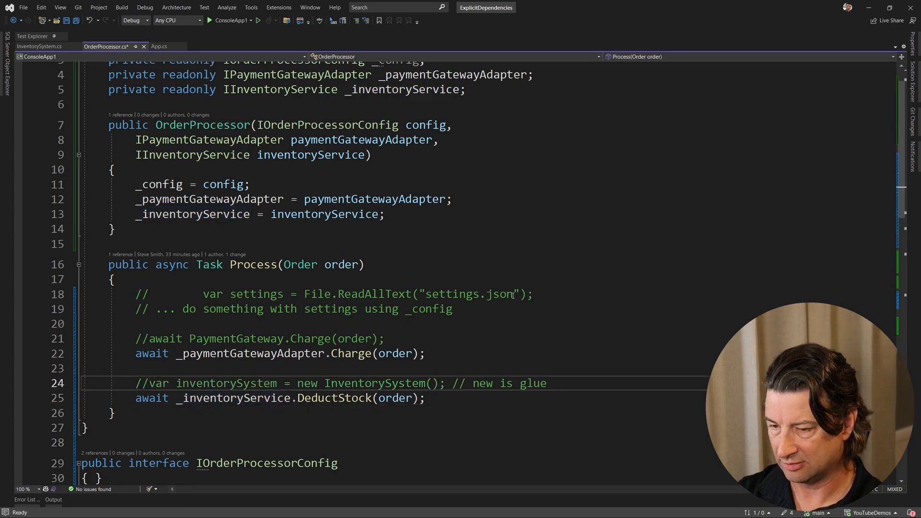
{"action": "left_click_drag", "start_coordinate": [452, 383], "coordinate": [548, 383]}
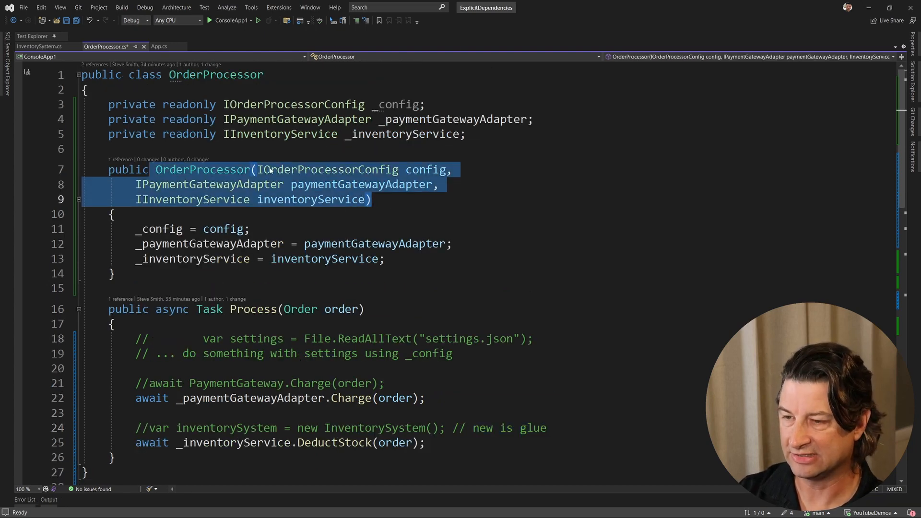
{"action": "mouse_move", "coordinate": [429, 169]}
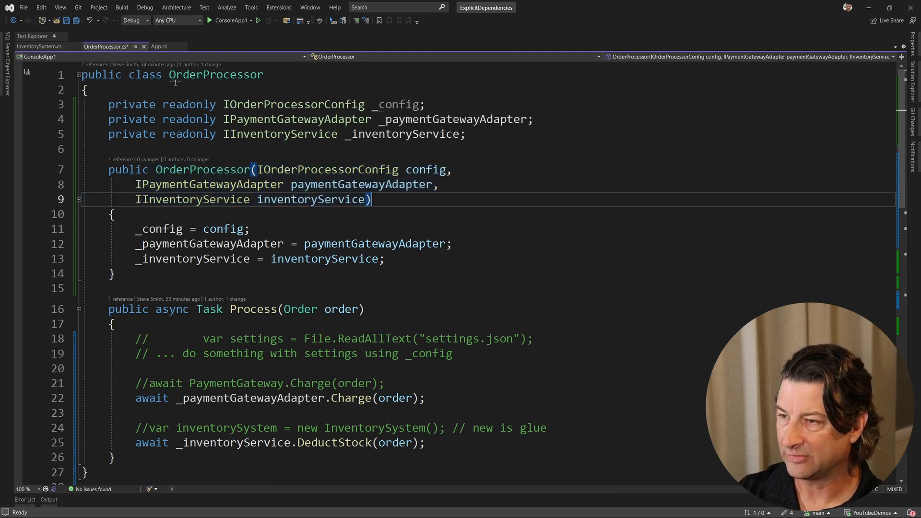
Return to App.cs to edit the OrderProcessor creation call.
{"action": "left_click", "coordinate": [159, 47]}
{"action": "type", "text": "var processor = new OrderProcessor();"}
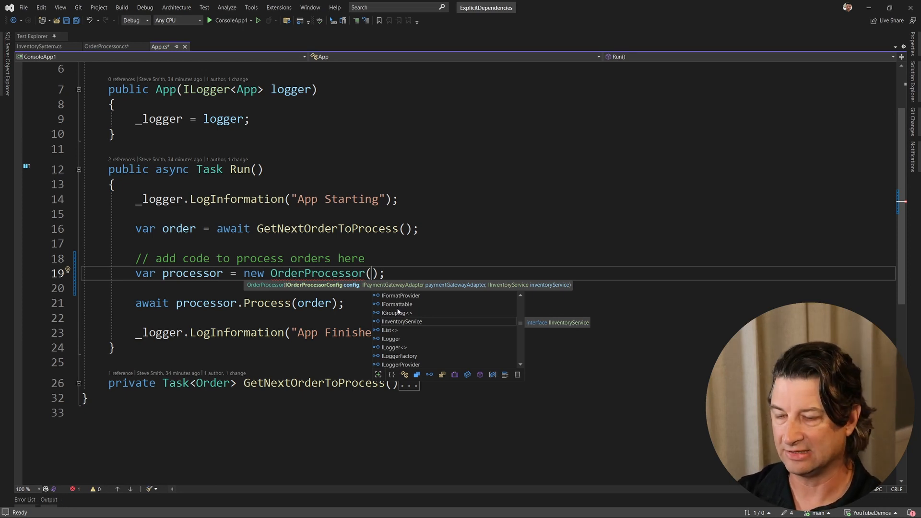
{"action": "mouse_move", "coordinate": [436, 251]}
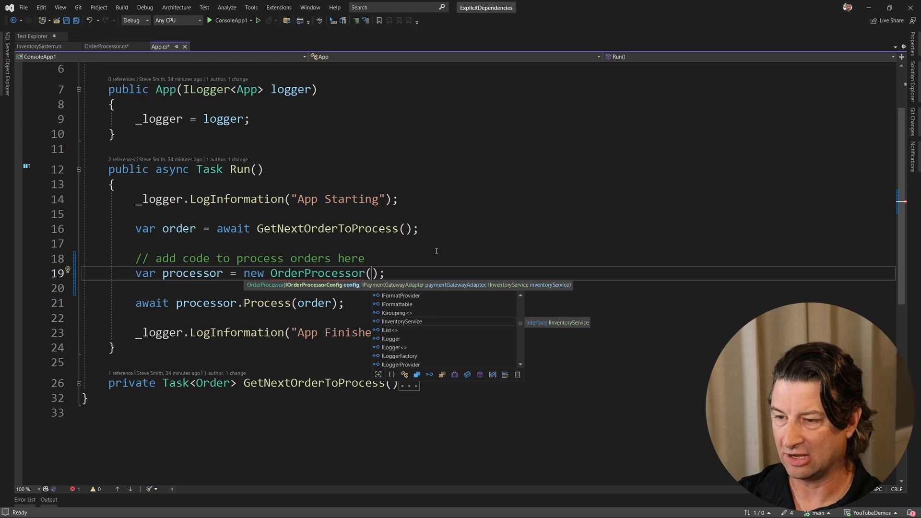